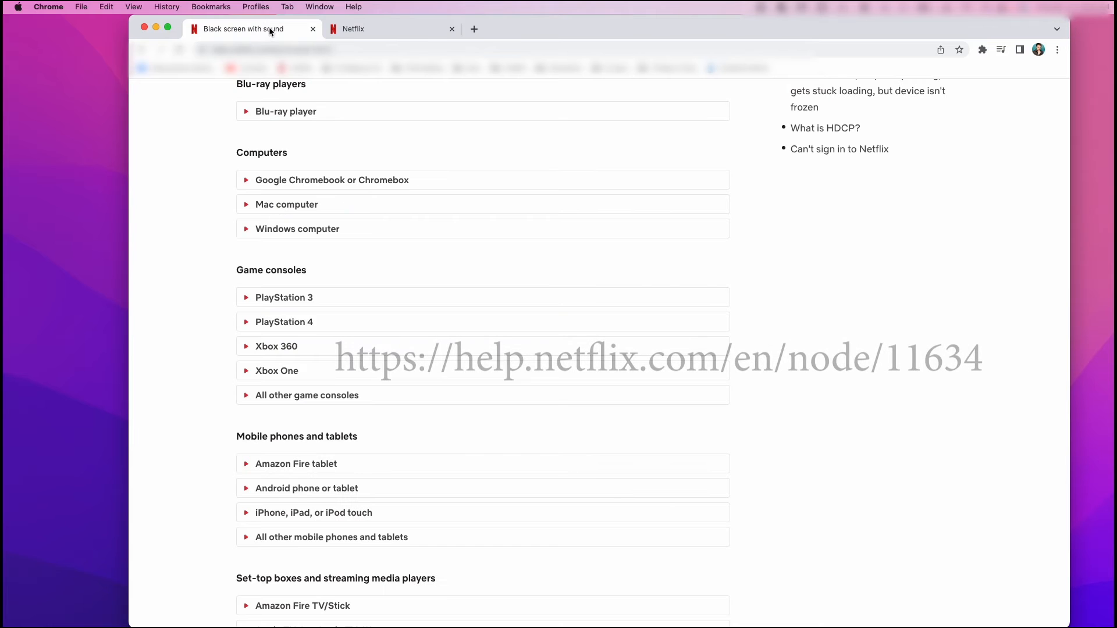
Return to the paused Derry Girls episode tab and bring up Chrome's three-dot menu.
{"action": "left_click", "coordinate": [286, 205]}
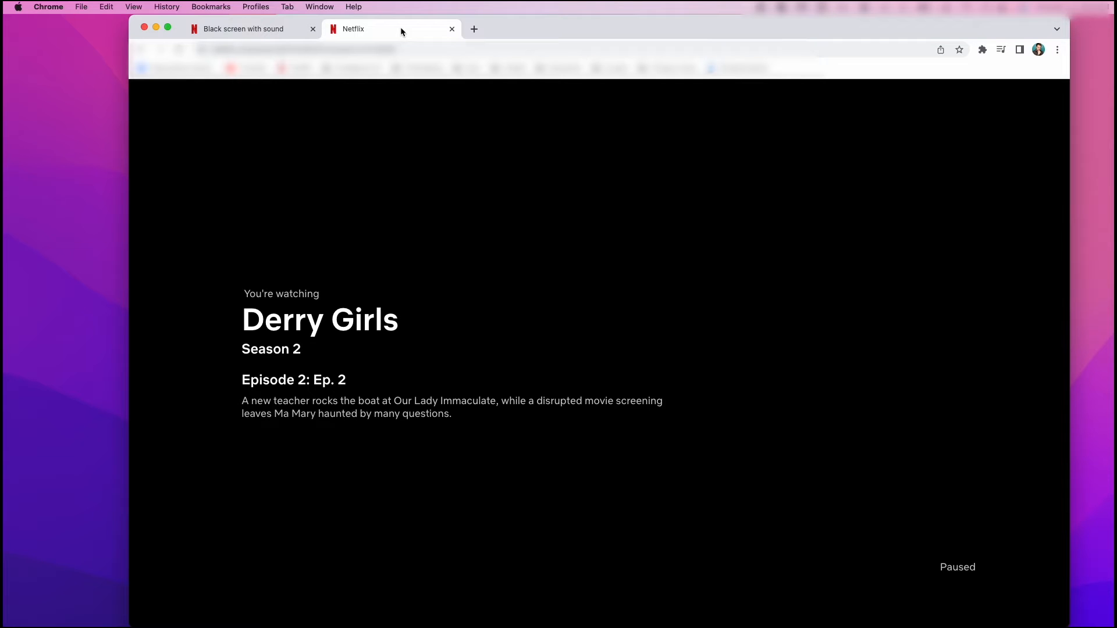
{"action": "mouse_move", "coordinate": [418, 36]}
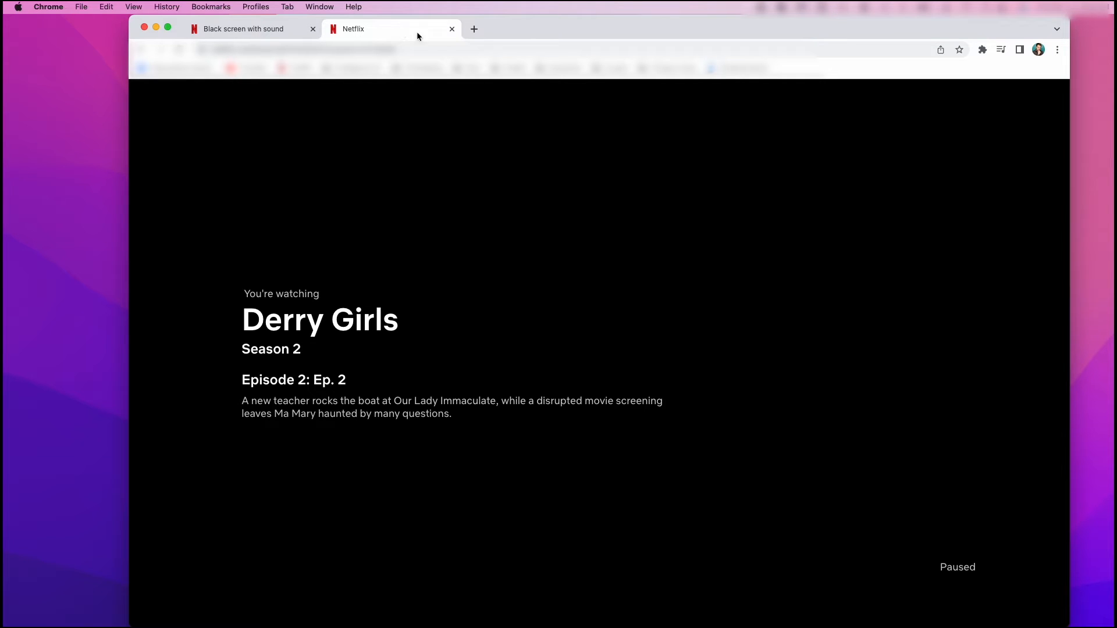
{"action": "mouse_move", "coordinate": [892, 17]}
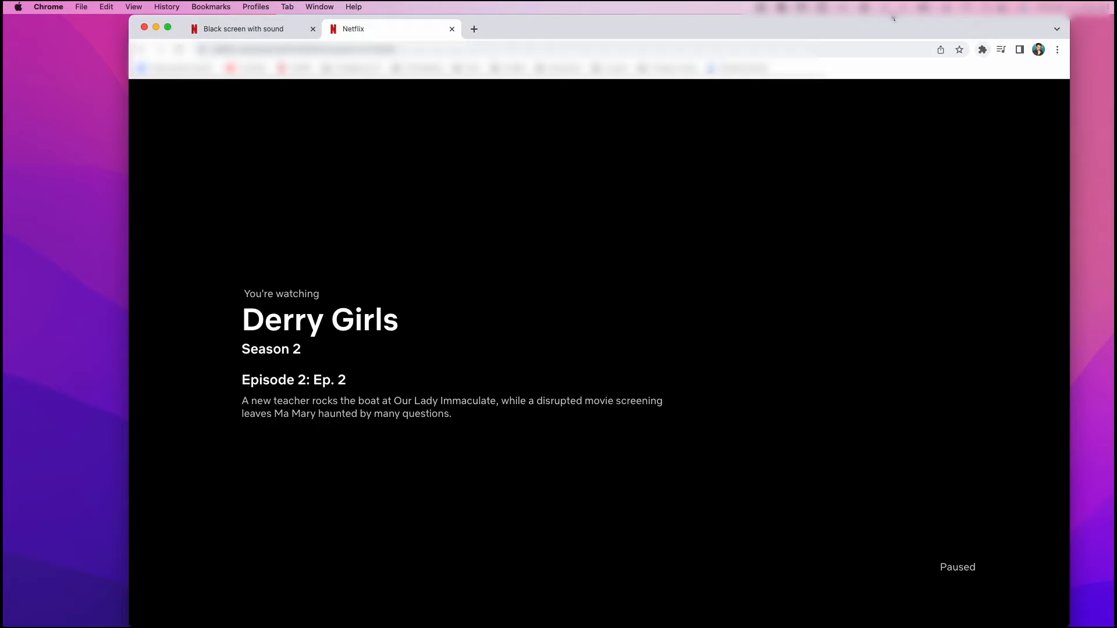
{"action": "left_click", "coordinate": [1057, 48]}
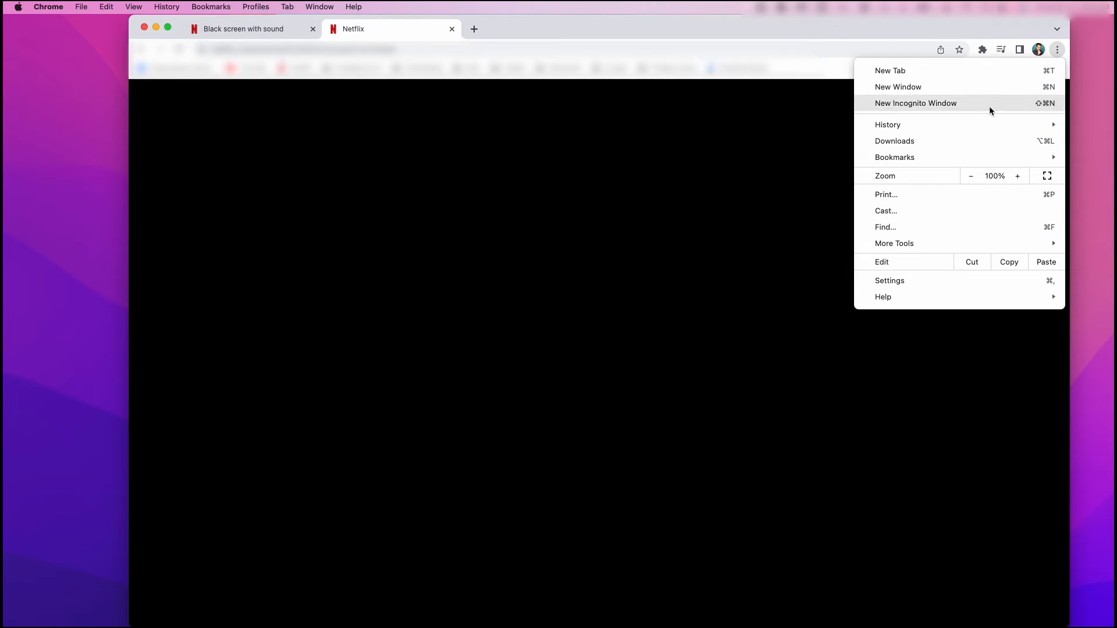
{"action": "mouse_move", "coordinate": [909, 280]}
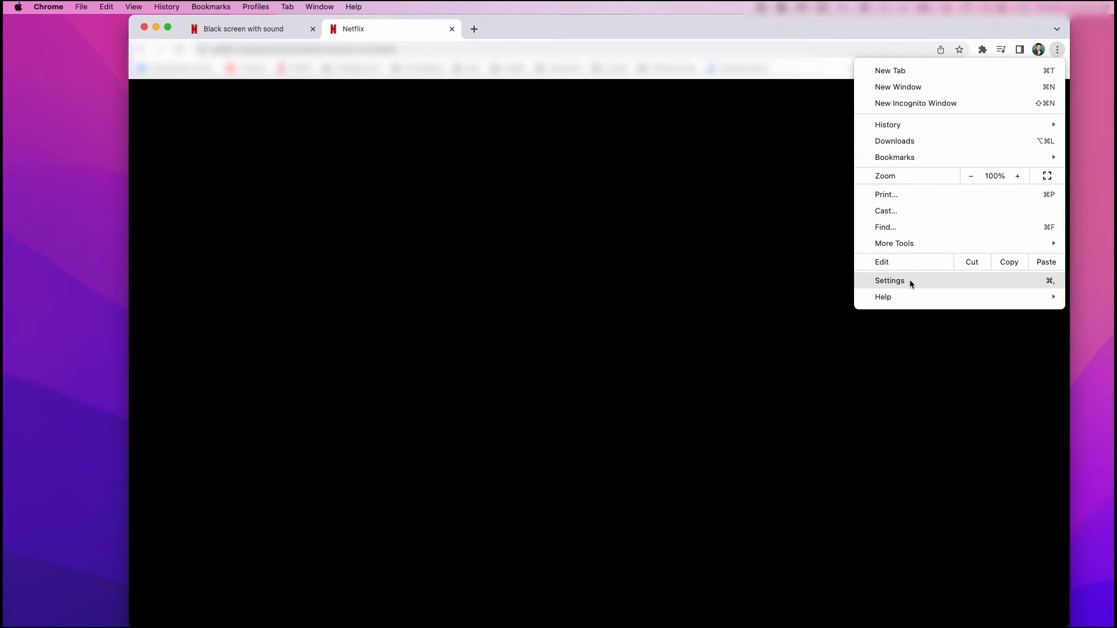
In Chrome Settings, search 'hardware' and switch off 'Use hardware acceleration when available'.
{"action": "left_click", "coordinate": [888, 280]}
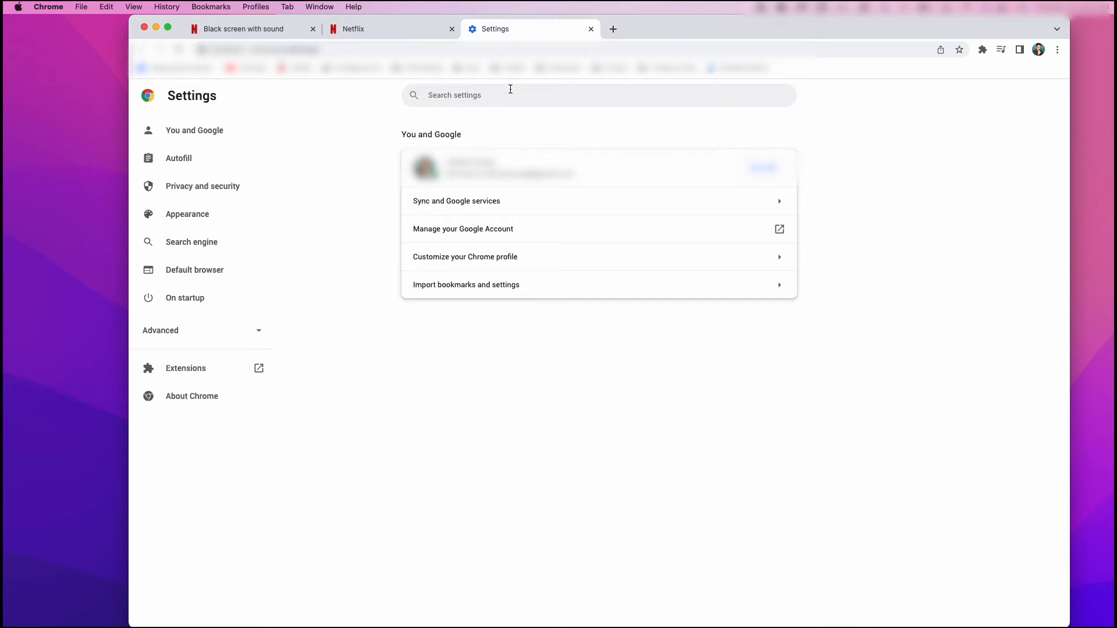
{"action": "type", "text": "hardware"}
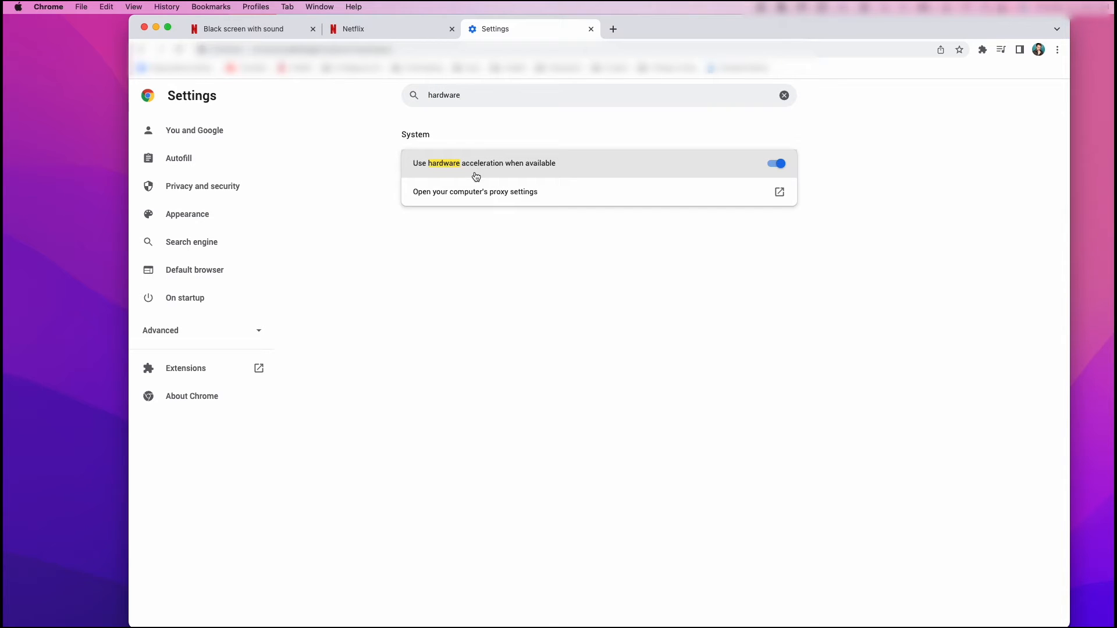
{"action": "mouse_move", "coordinate": [648, 168]}
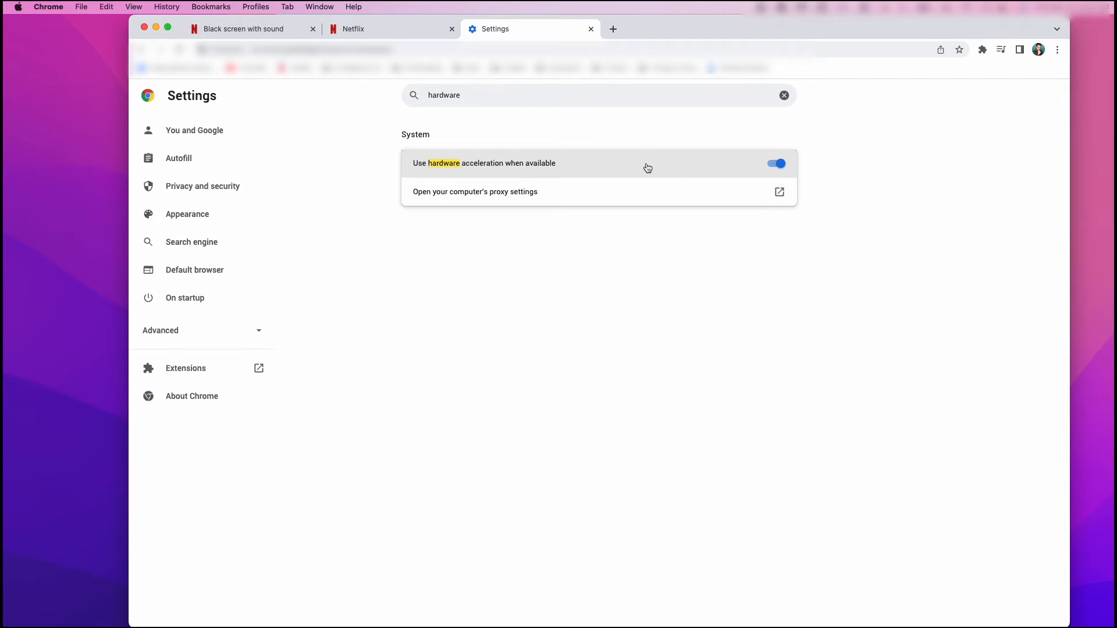
{"action": "mouse_move", "coordinate": [675, 172]}
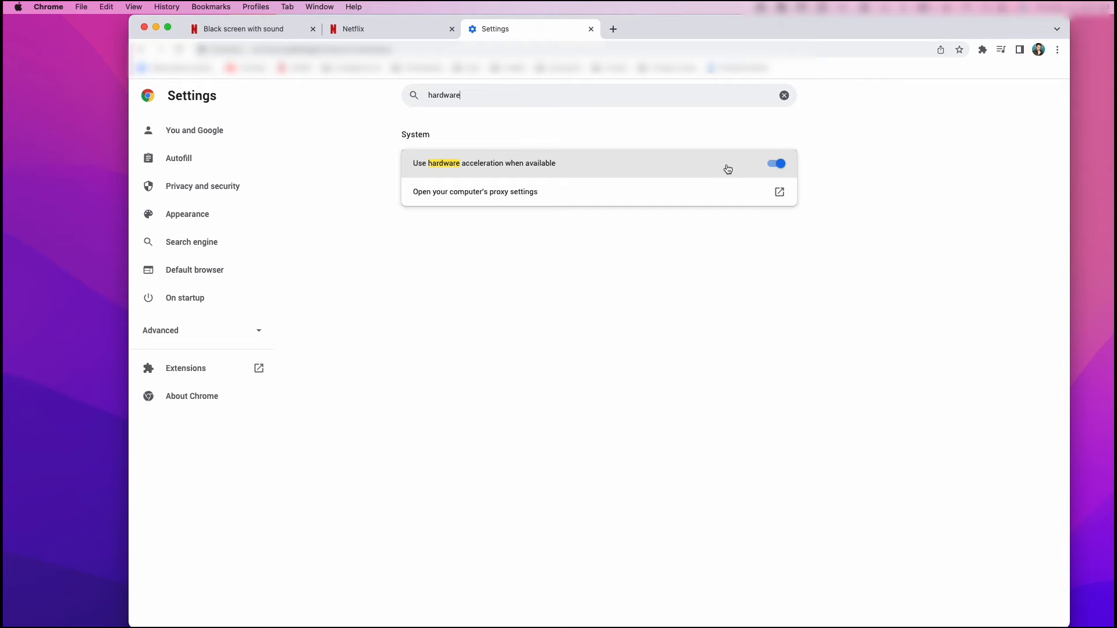
{"action": "left_click", "coordinate": [776, 163]}
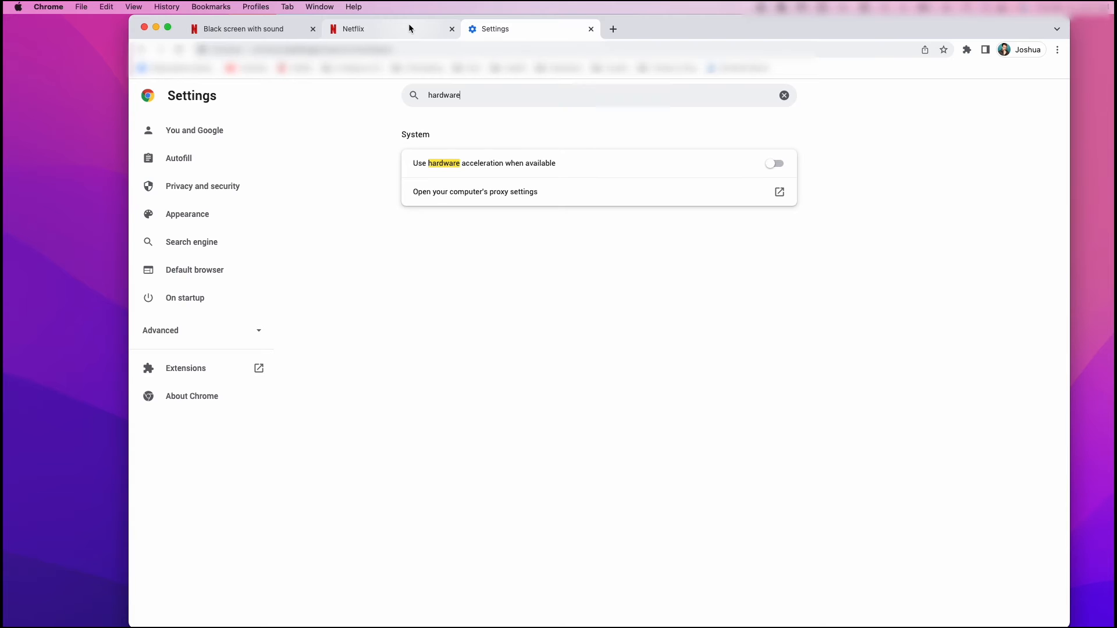
Back on the Netflix tab, toggle play/pause so Derry Girls S2:E2 shows its picture.
{"action": "left_click", "coordinate": [352, 28]}
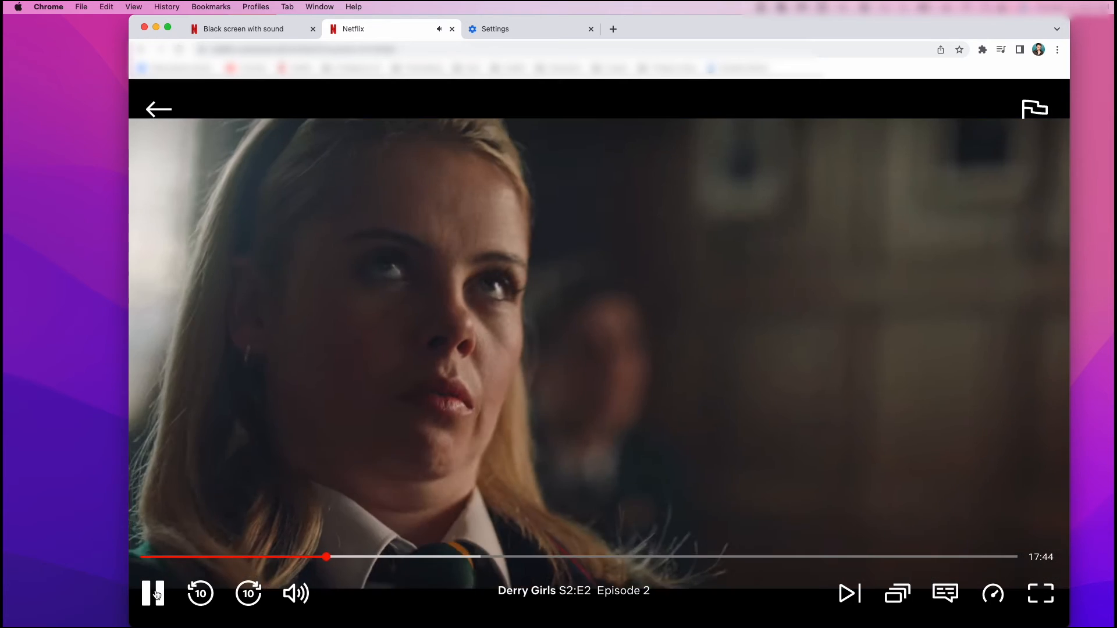
{"action": "left_click", "coordinate": [153, 593]}
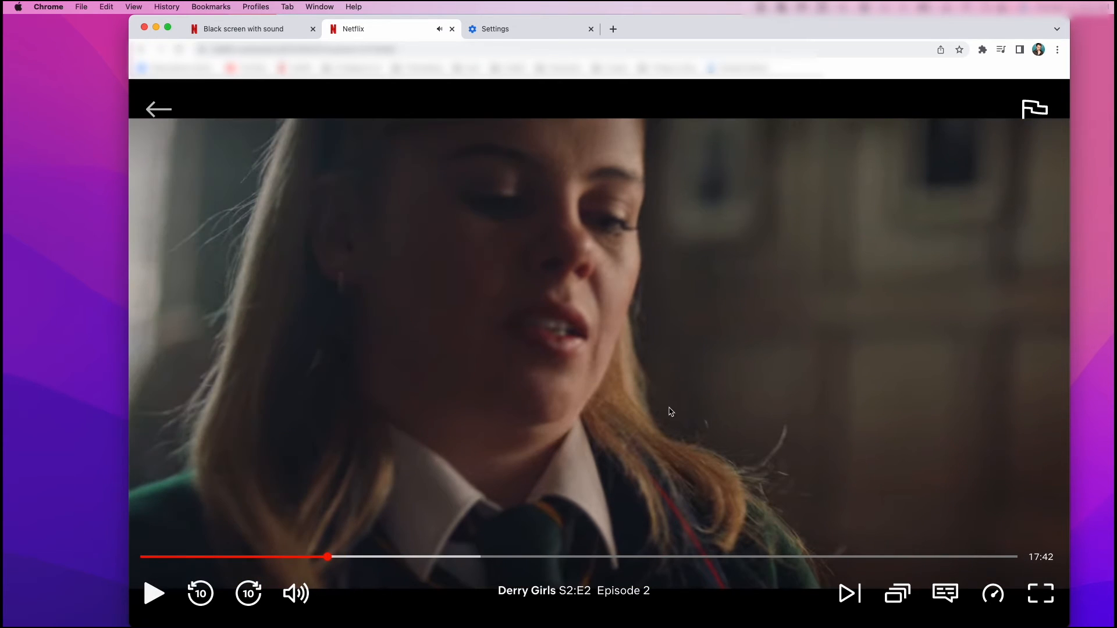
{"action": "mouse_move", "coordinate": [698, 504]}
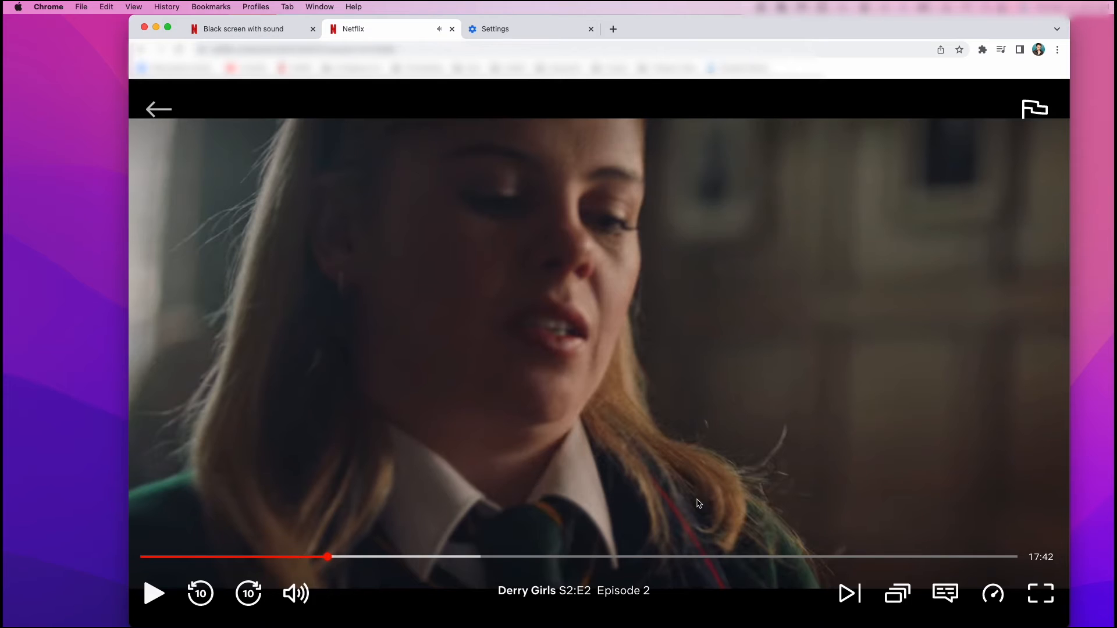
{"action": "mouse_move", "coordinate": [306, 549]}
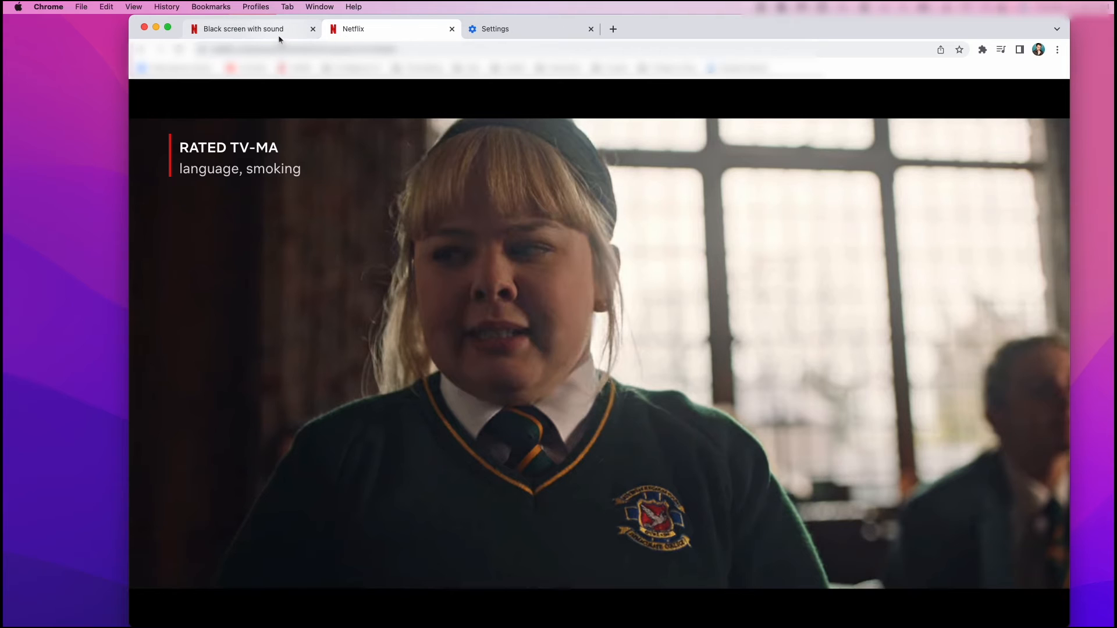
Reopen the 'Black screen with sound' article and expand the Mac computer and Chromebook sections.
{"action": "left_click", "coordinate": [242, 27]}
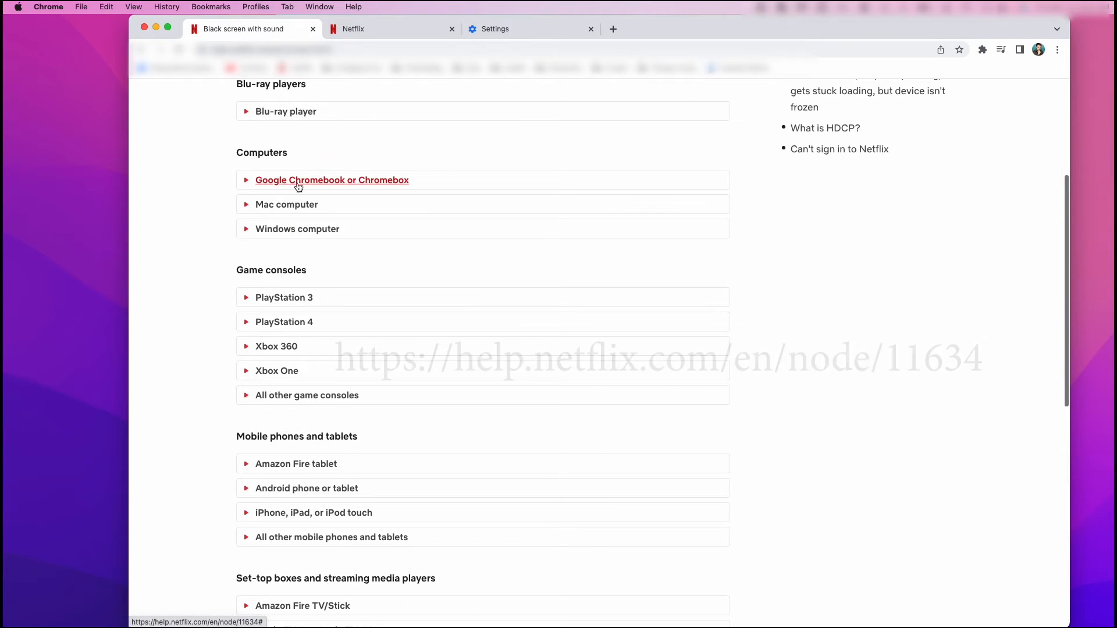
{"action": "left_click", "coordinate": [286, 204]}
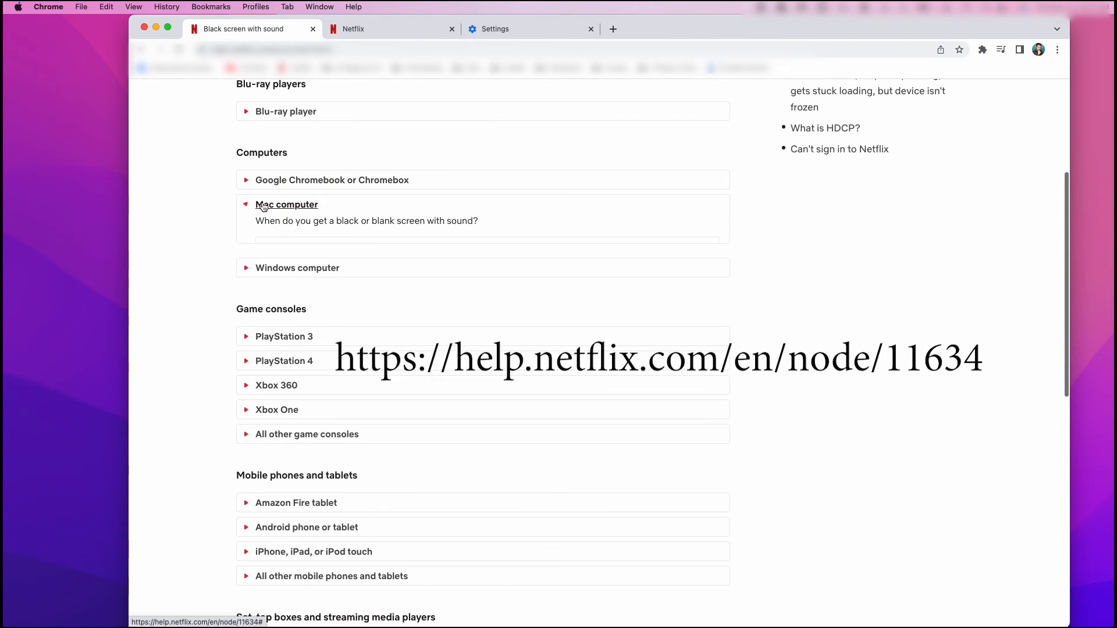
{"action": "left_click", "coordinate": [286, 205]}
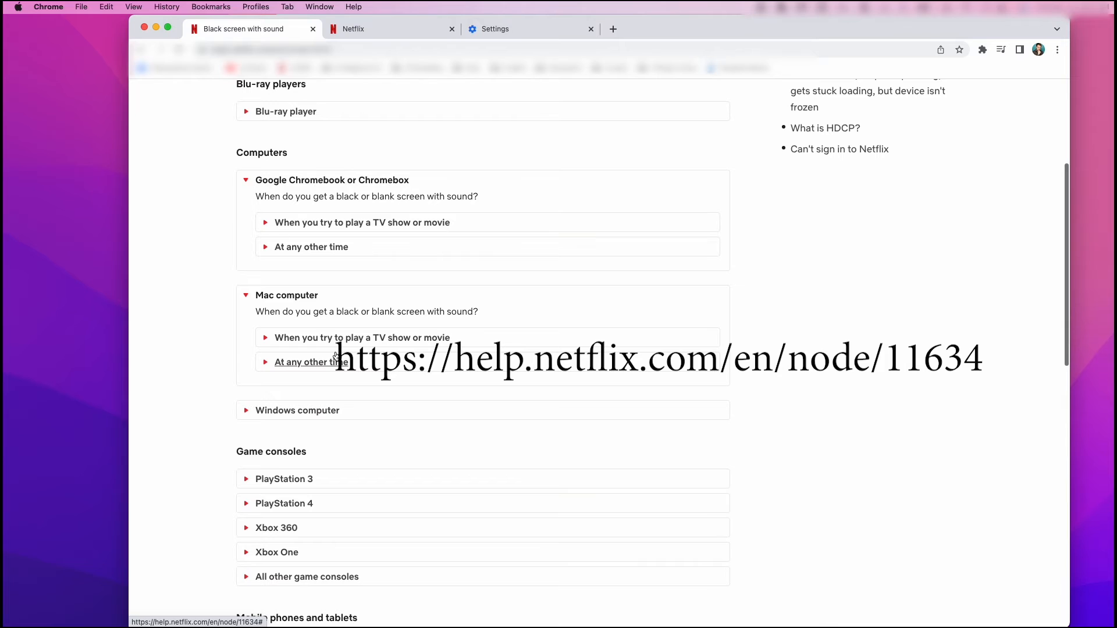
{"action": "mouse_move", "coordinate": [861, 304]}
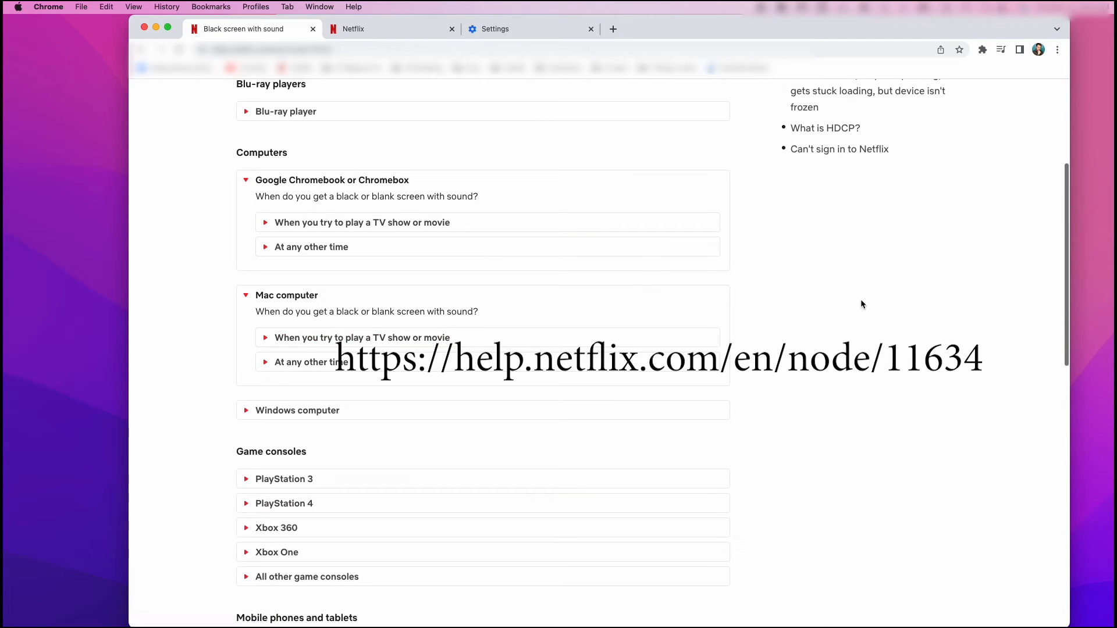
{"action": "mouse_move", "coordinate": [1008, 191]}
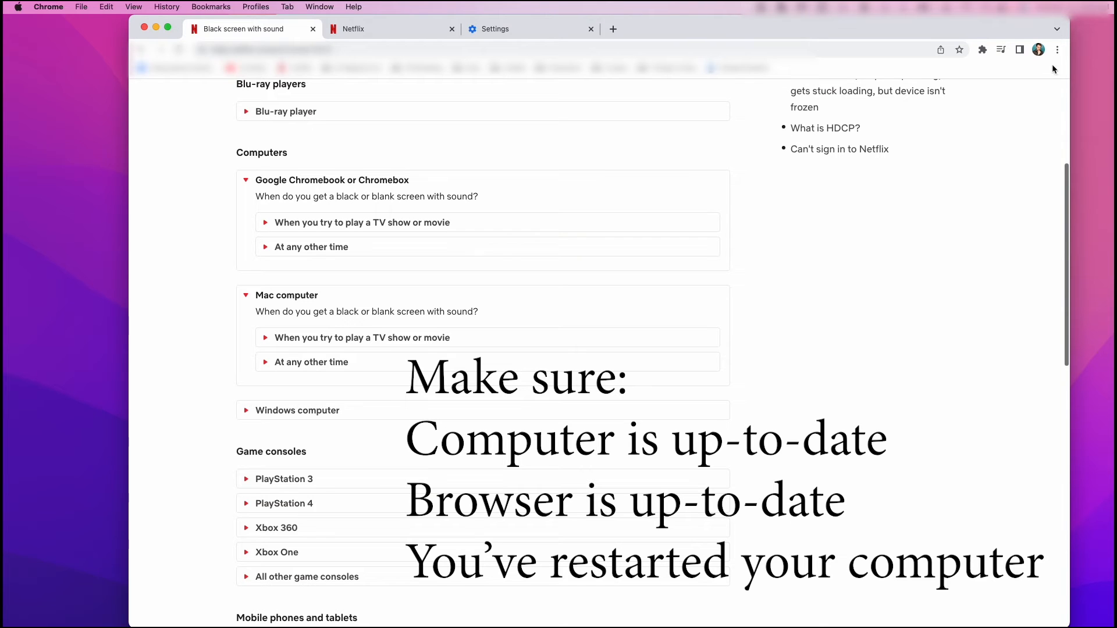
{"action": "mouse_move", "coordinate": [1010, 181]}
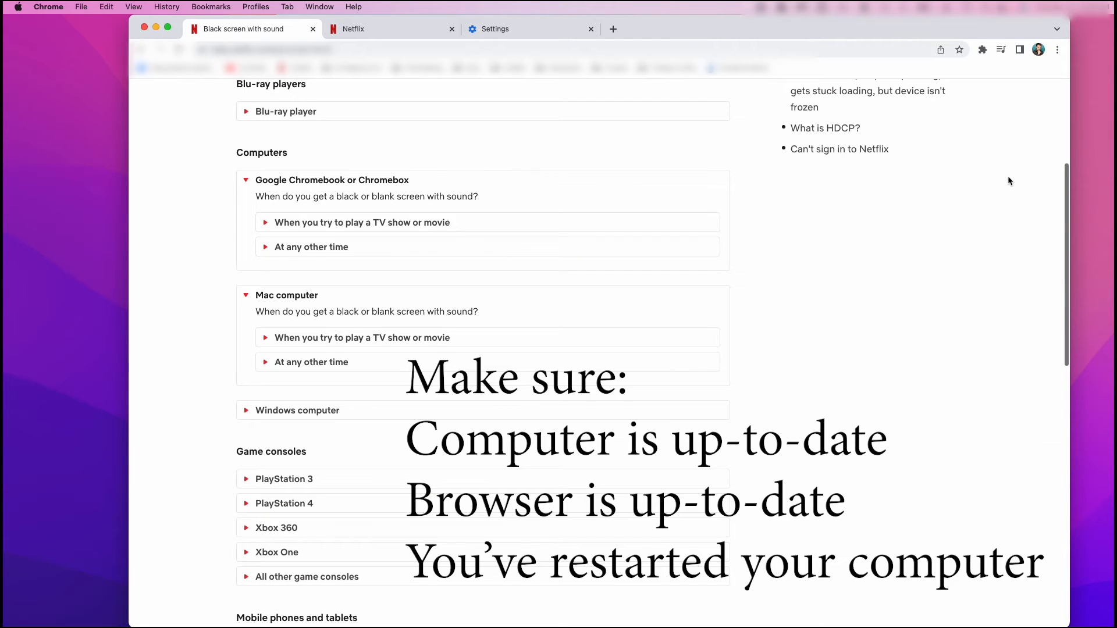
{"action": "mouse_move", "coordinate": [984, 189]}
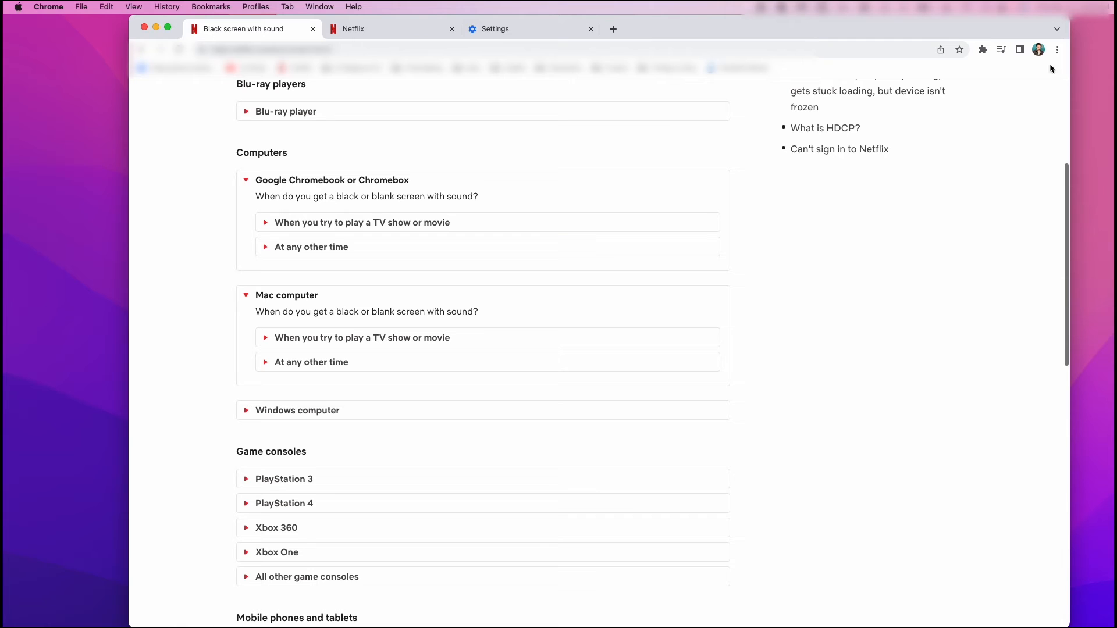
{"action": "mouse_move", "coordinate": [1042, 97]}
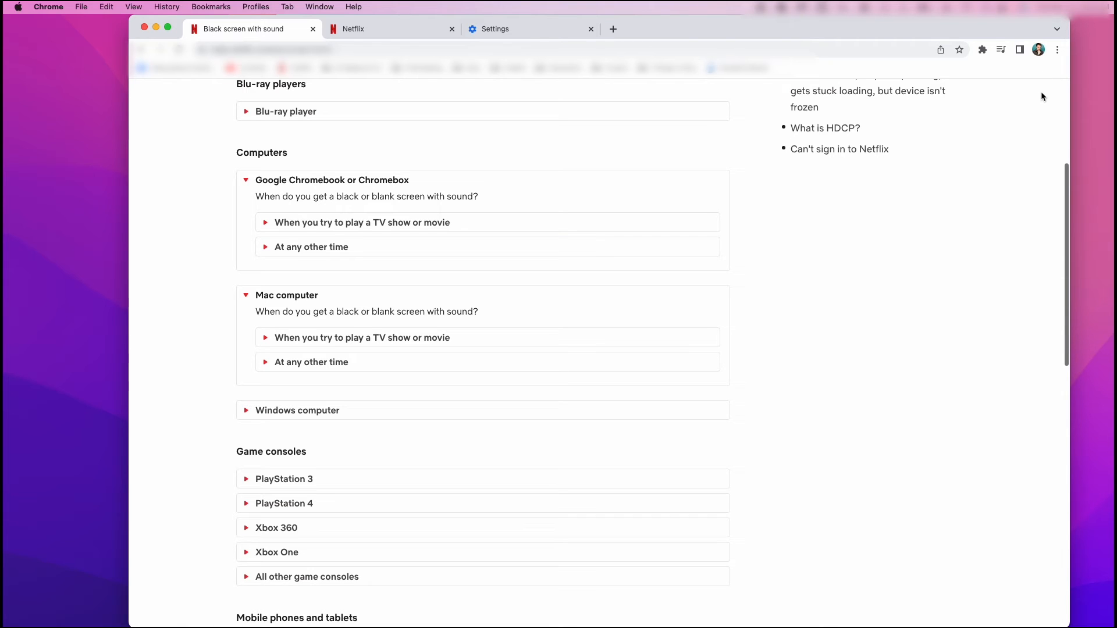
{"action": "mouse_move", "coordinate": [1057, 49]}
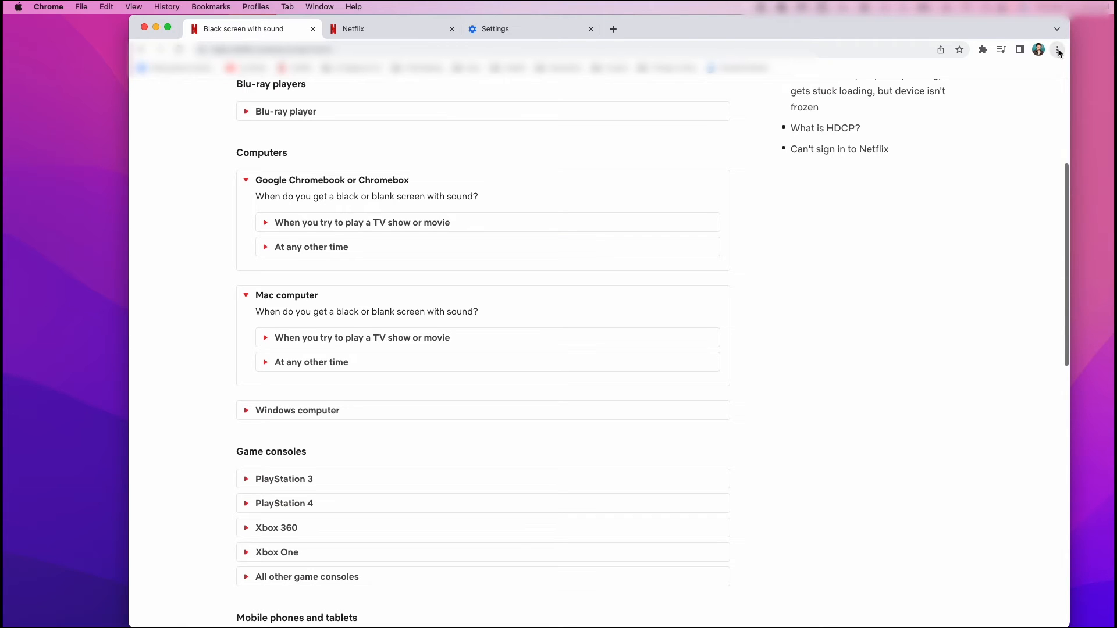
{"action": "mouse_move", "coordinate": [1057, 50]}
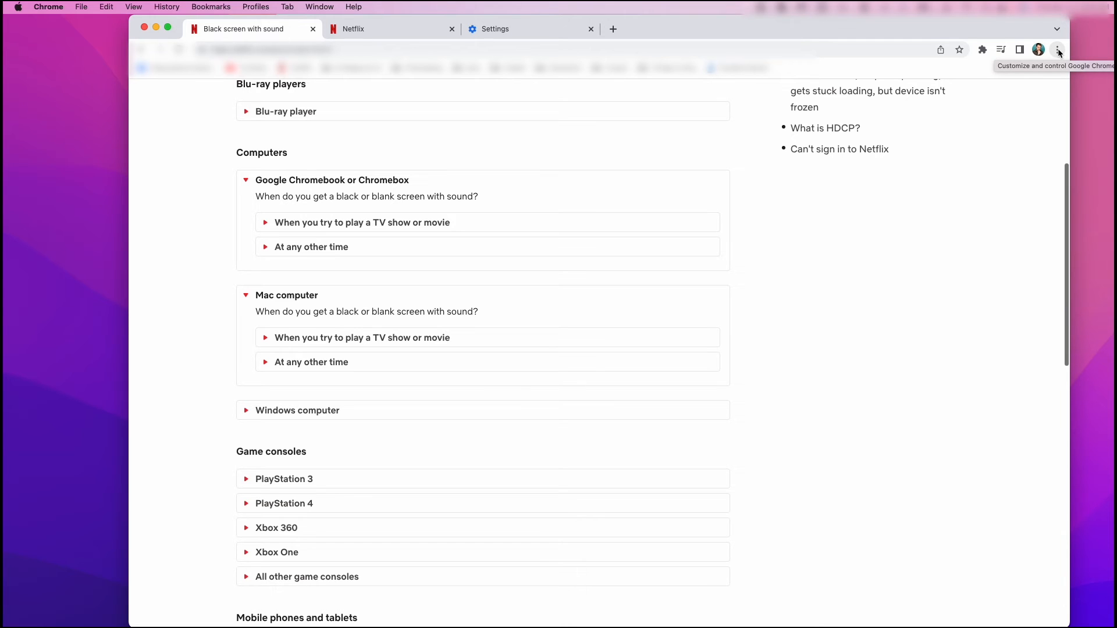
View About Google Chrome, confirming version 100.0.4896.88 is up to date.
{"action": "left_click", "coordinate": [1058, 49]}
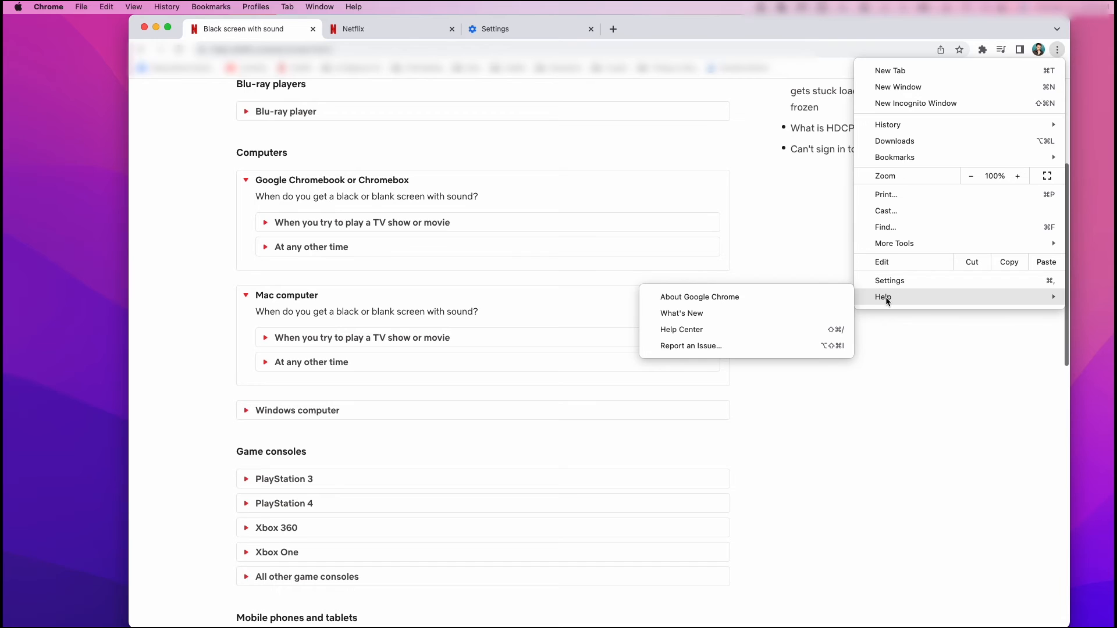
{"action": "mouse_move", "coordinate": [792, 302]}
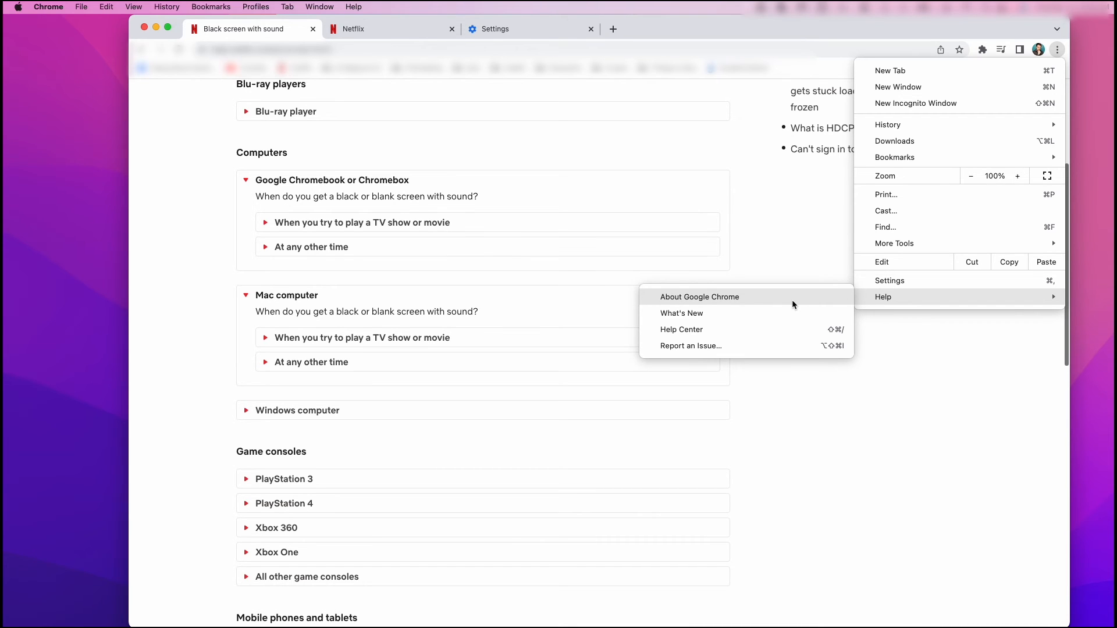
{"action": "left_click", "coordinate": [699, 297]}
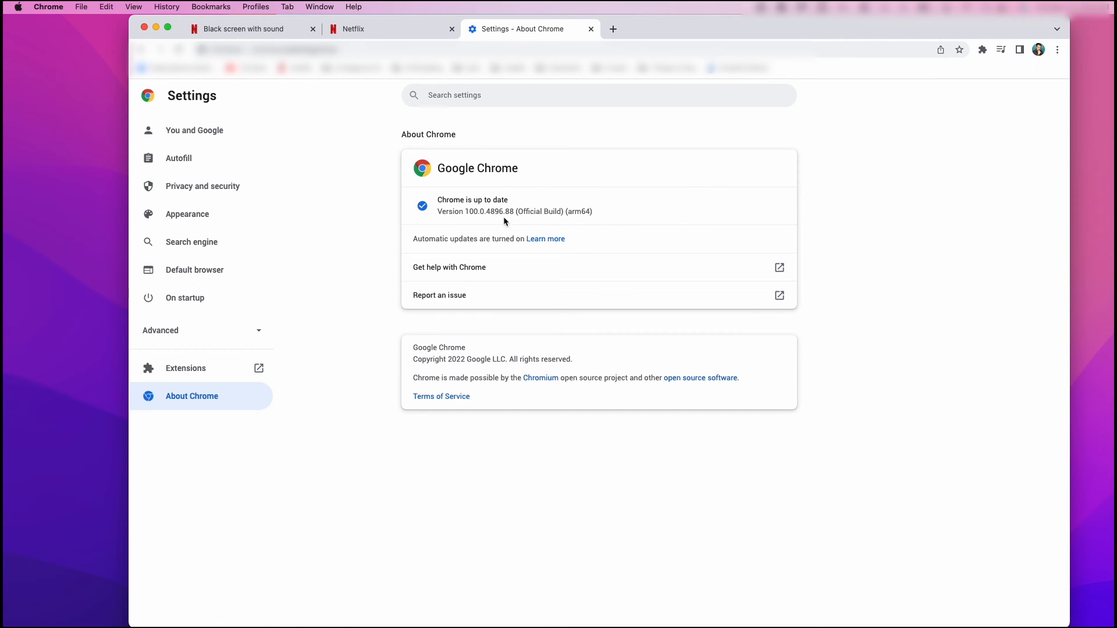
{"action": "mouse_move", "coordinate": [596, 190]}
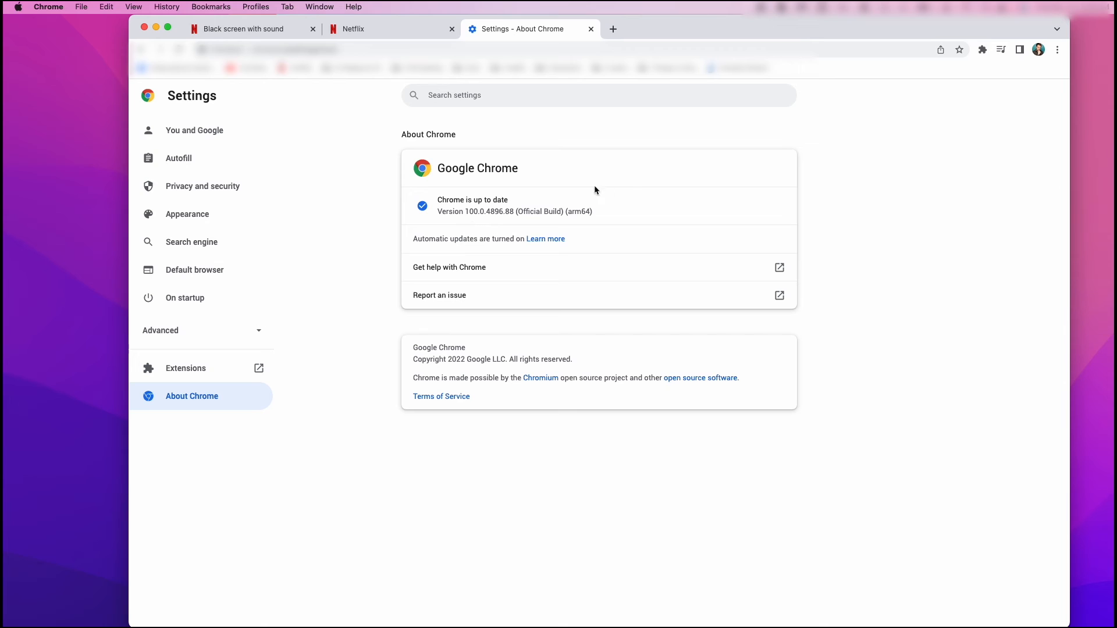
{"action": "mouse_move", "coordinate": [712, 238]}
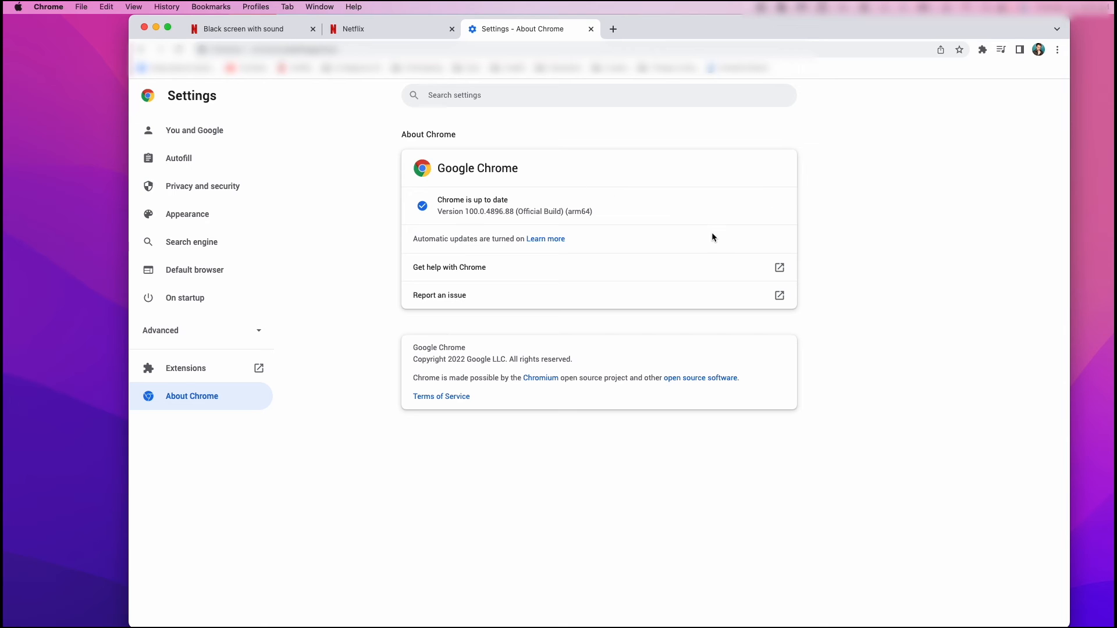
{"action": "mouse_move", "coordinate": [724, 230]}
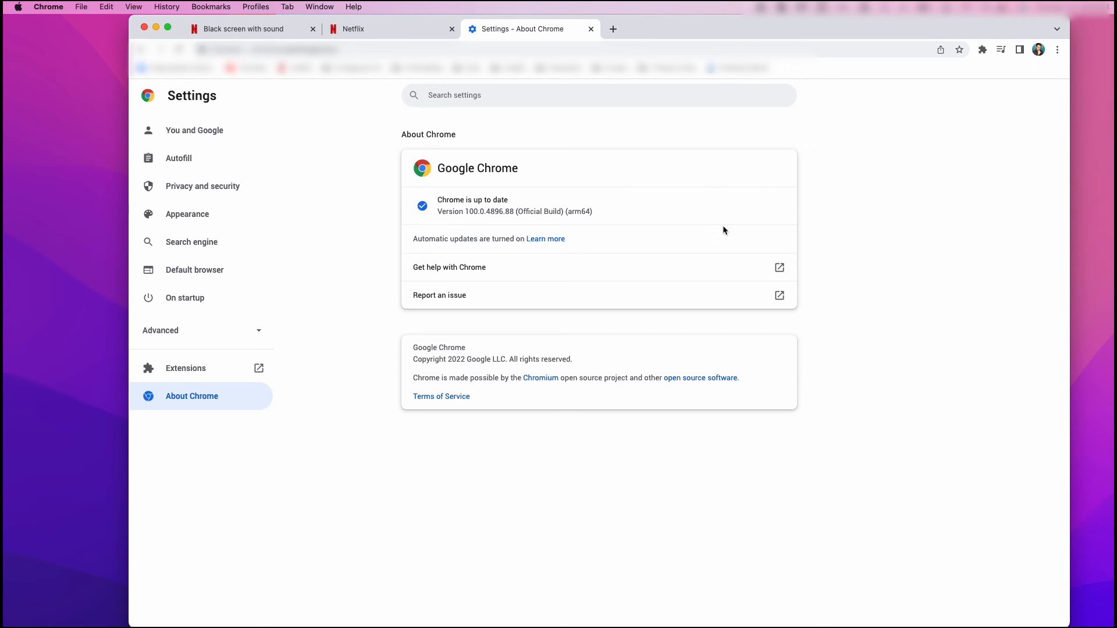
{"action": "mouse_move", "coordinate": [360, 136]}
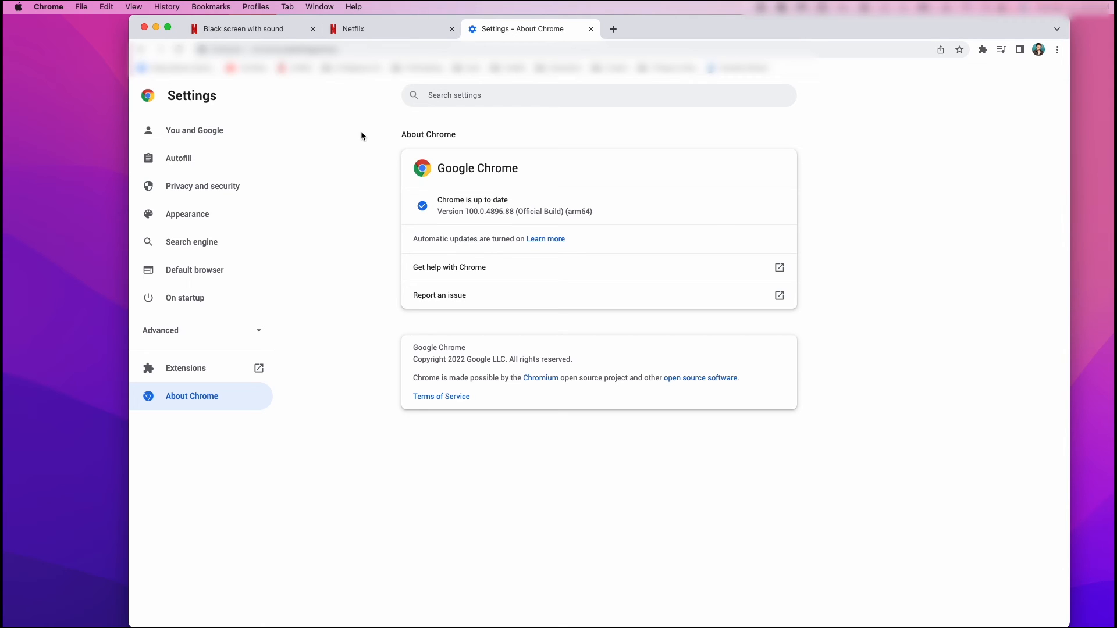
{"action": "mouse_move", "coordinate": [633, 209]}
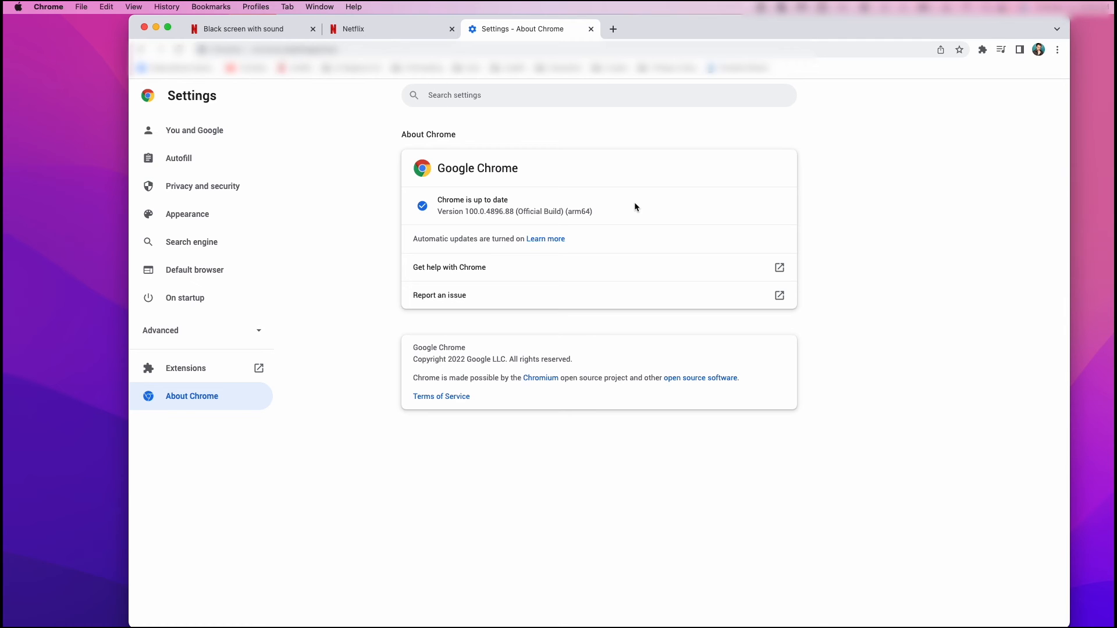
{"action": "mouse_move", "coordinate": [328, 107]}
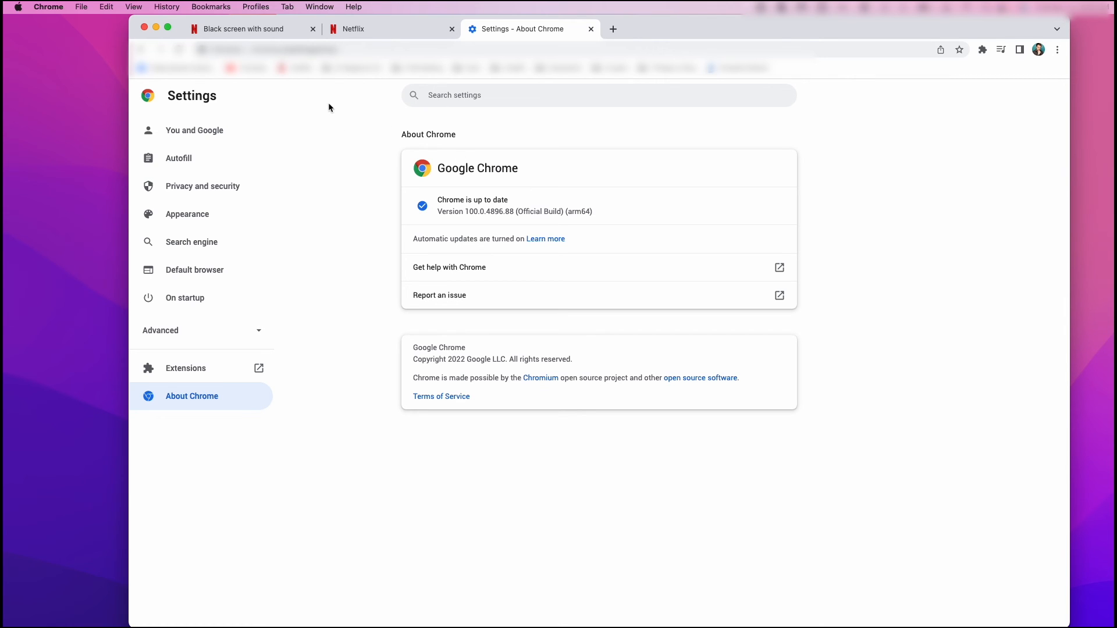
{"action": "mouse_move", "coordinate": [328, 4]}
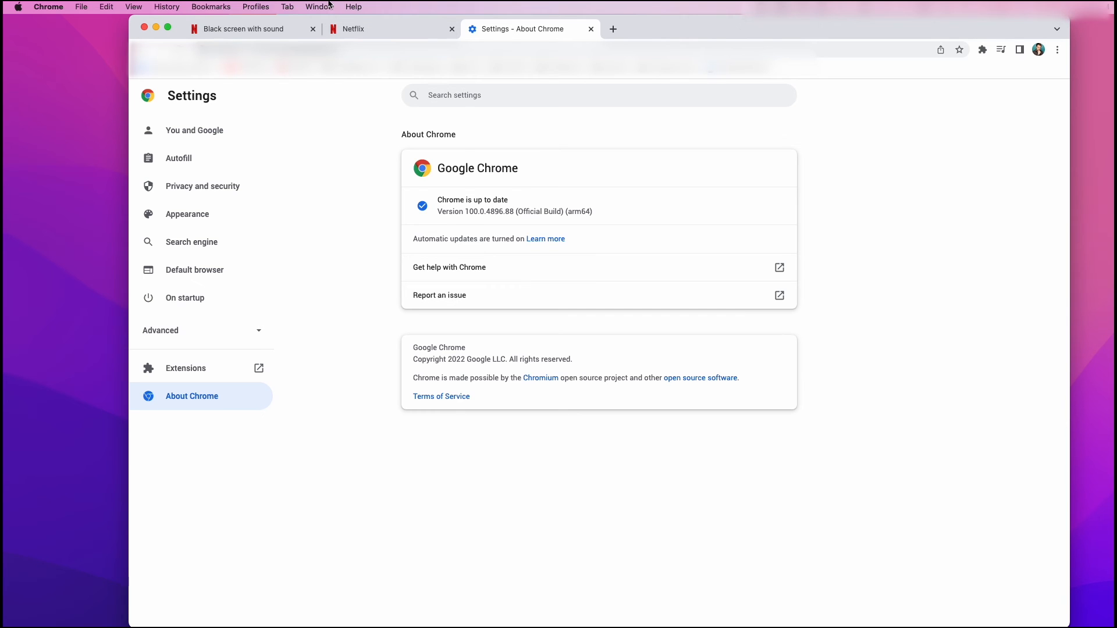
Via Window > Extensions, check the Netflix tab, then switch the disabled extensions back on.
{"action": "left_click", "coordinate": [319, 7]}
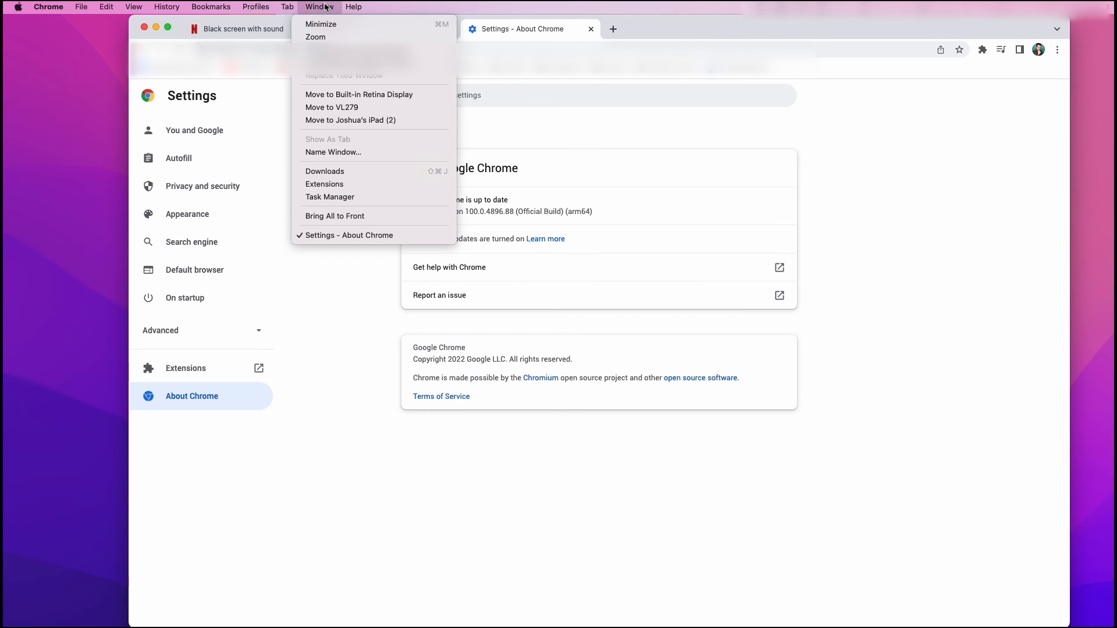
{"action": "mouse_move", "coordinate": [324, 184]}
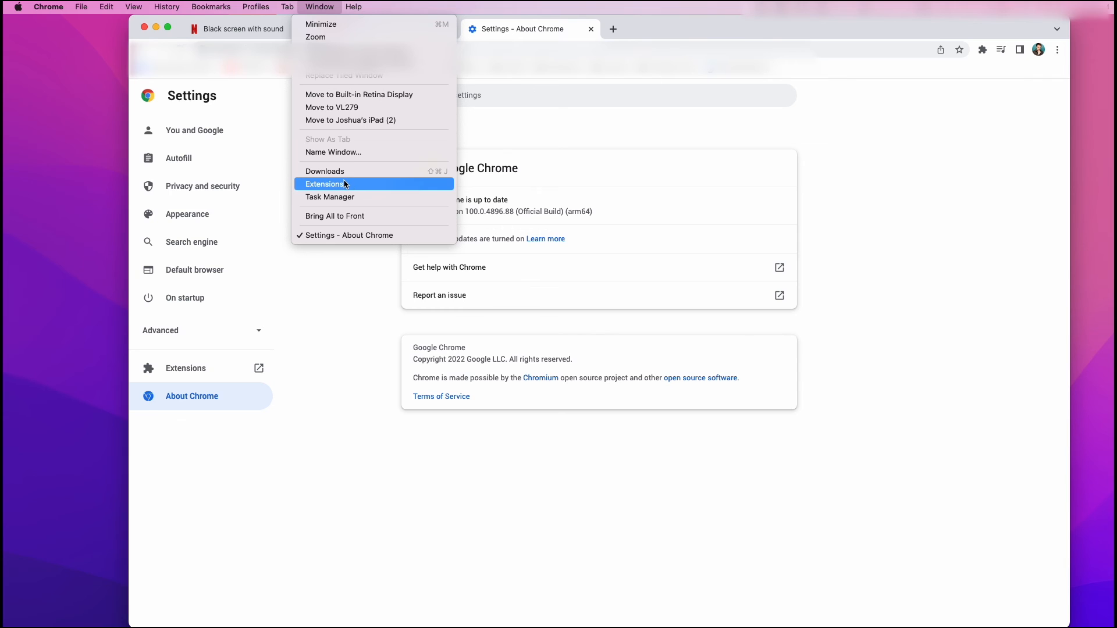
{"action": "left_click", "coordinate": [325, 184]}
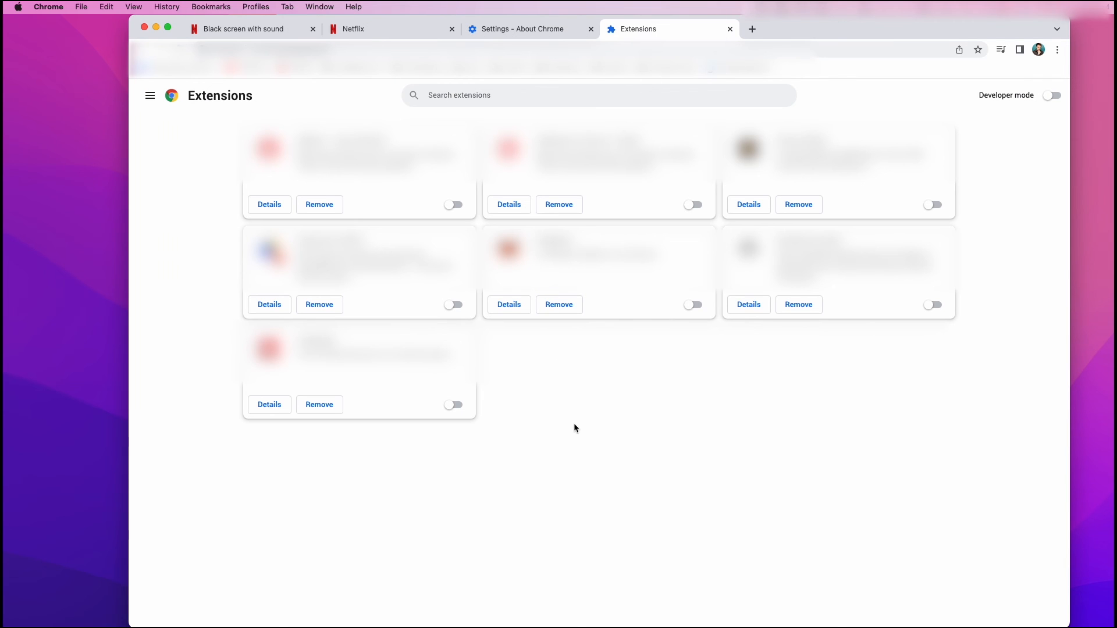
{"action": "mouse_move", "coordinate": [691, 449]}
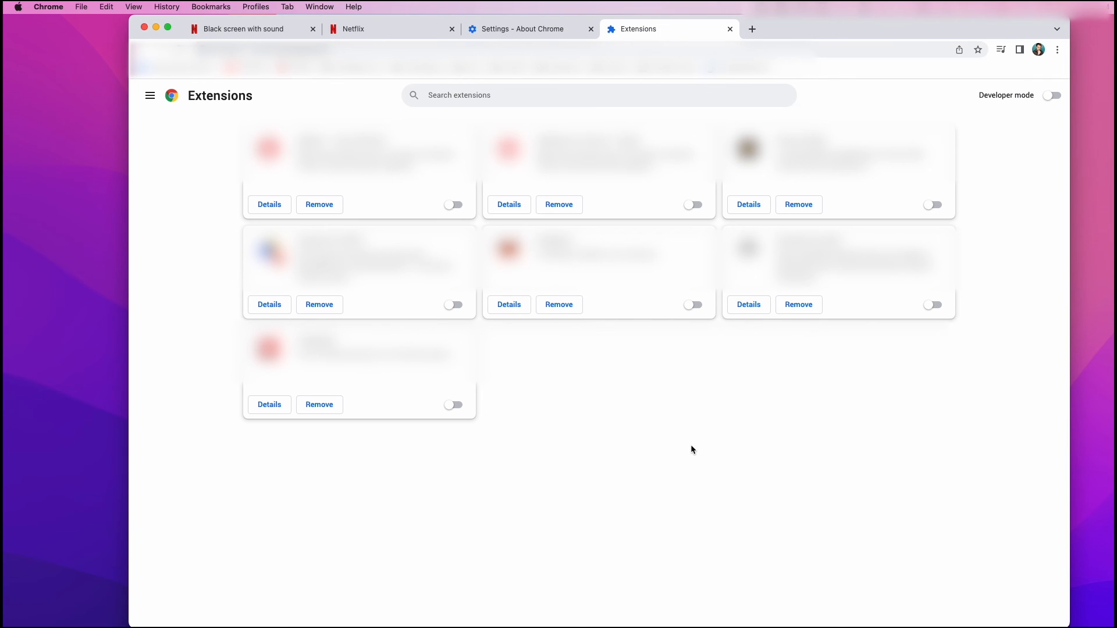
{"action": "mouse_move", "coordinate": [630, 404]}
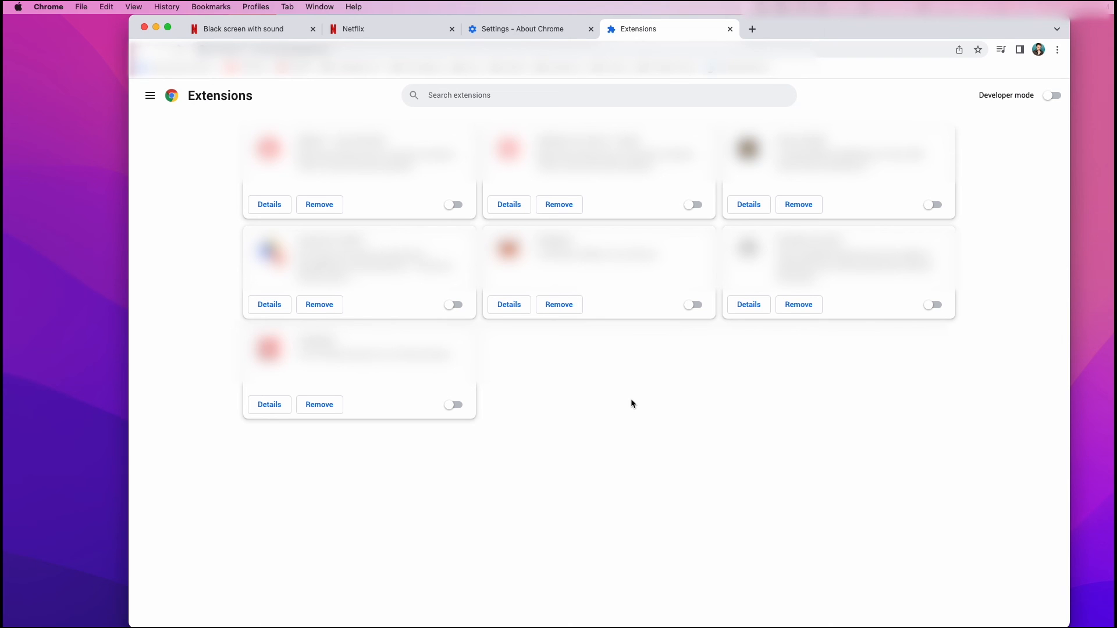
{"action": "mouse_move", "coordinate": [522, 406]}
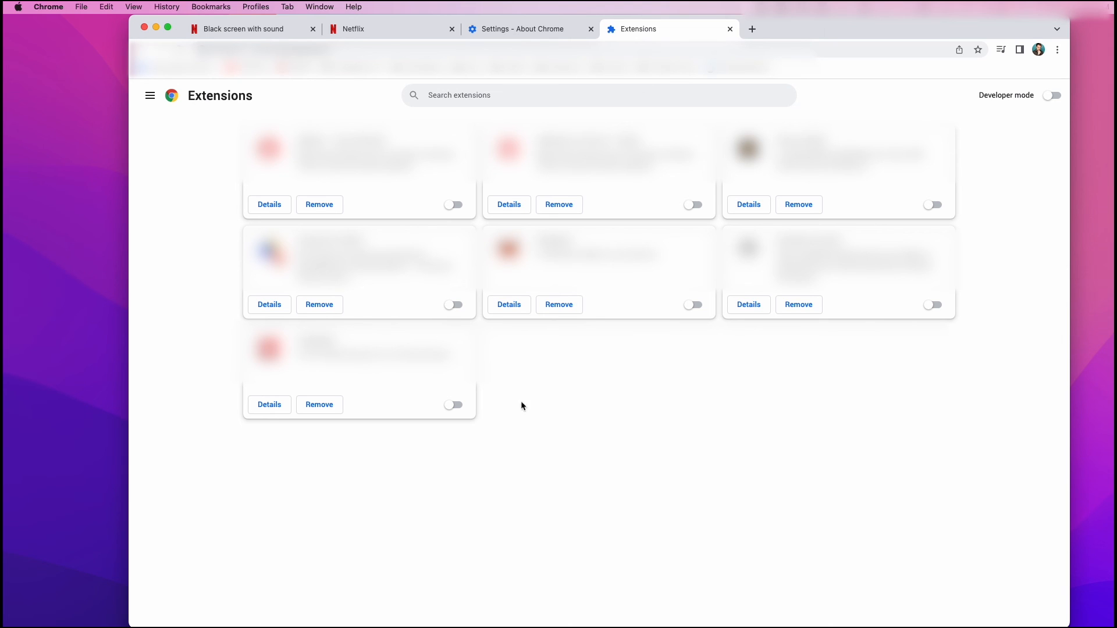
{"action": "left_click", "coordinate": [452, 405]}
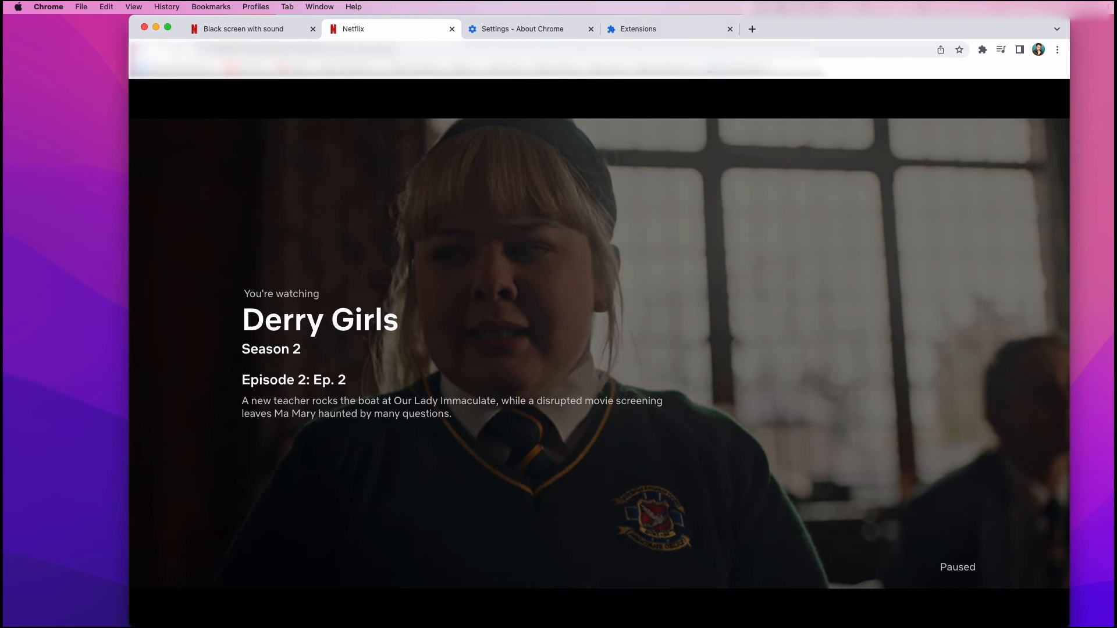
{"action": "left_click", "coordinate": [637, 28]}
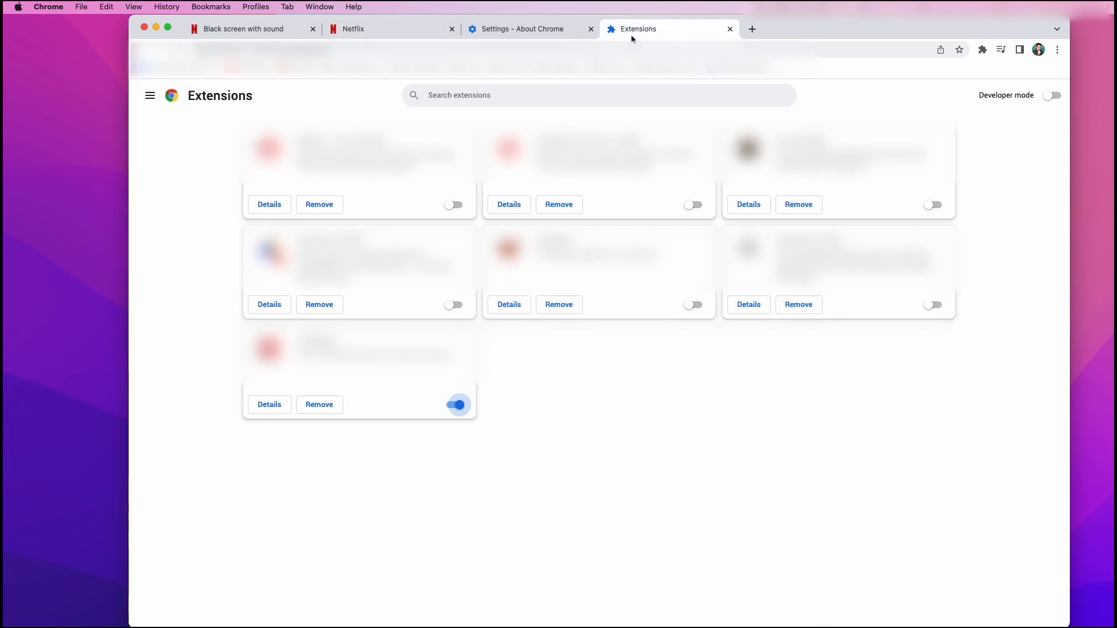
{"action": "mouse_move", "coordinate": [691, 321]}
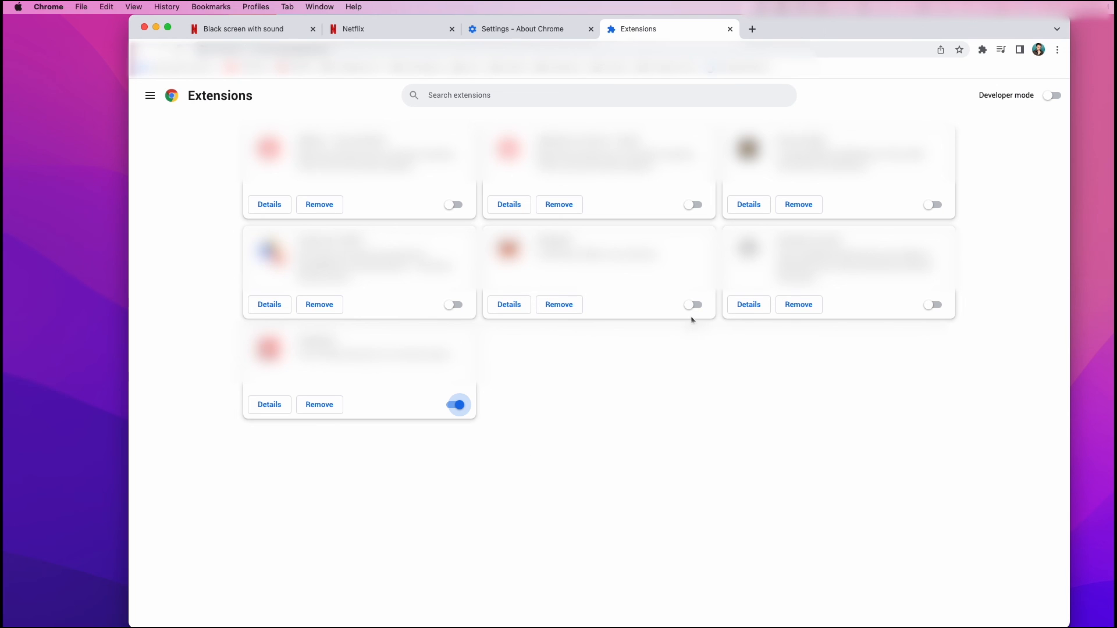
{"action": "left_click", "coordinate": [693, 303]}
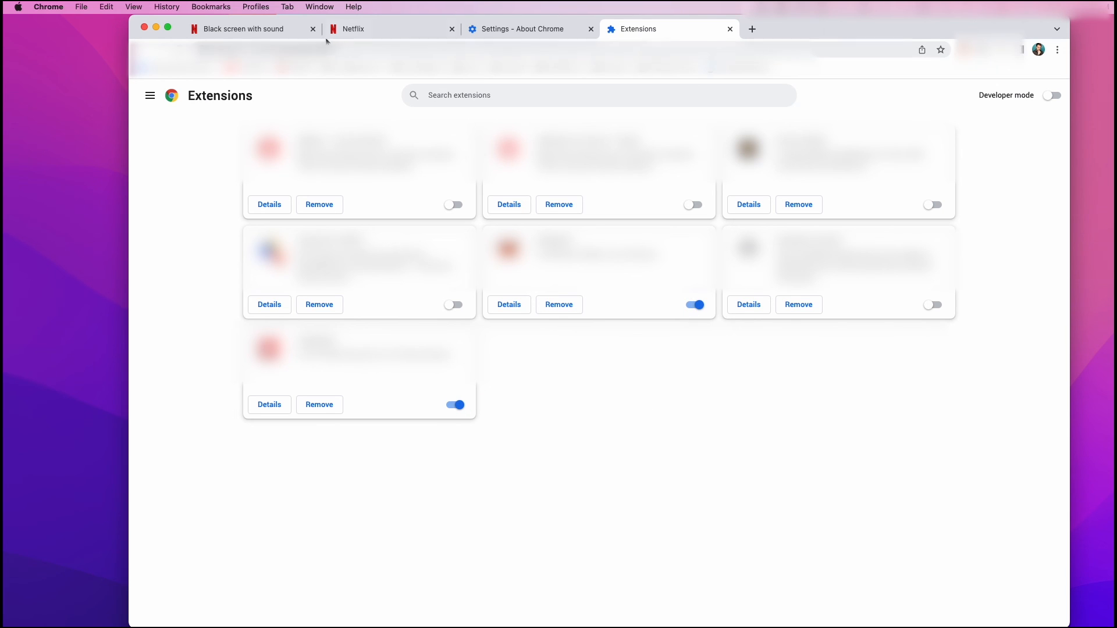
{"action": "mouse_move", "coordinate": [729, 446]}
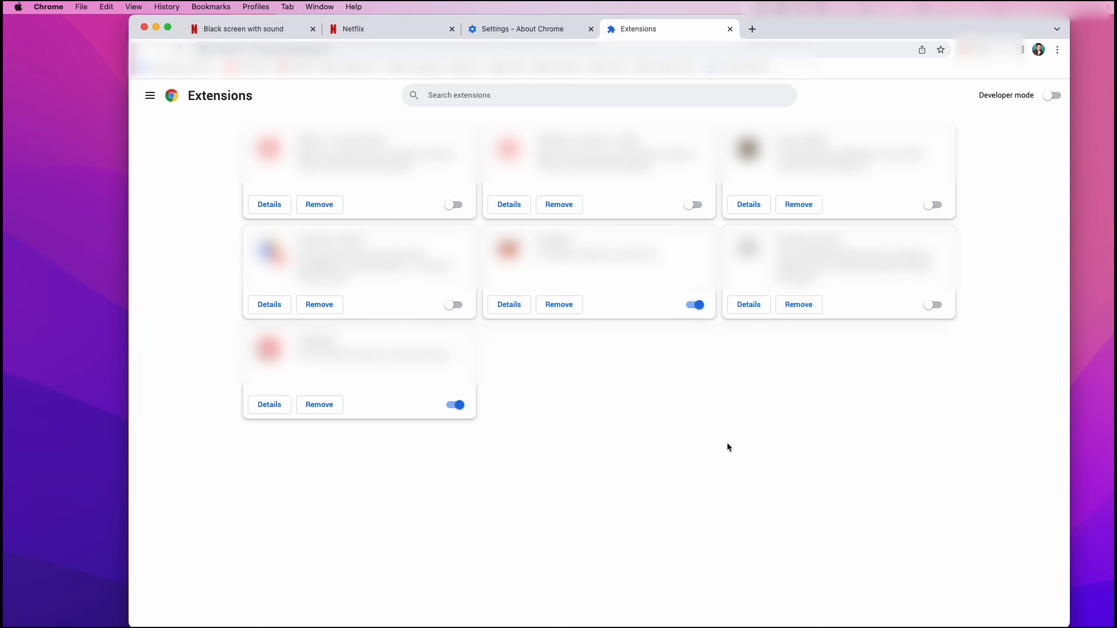